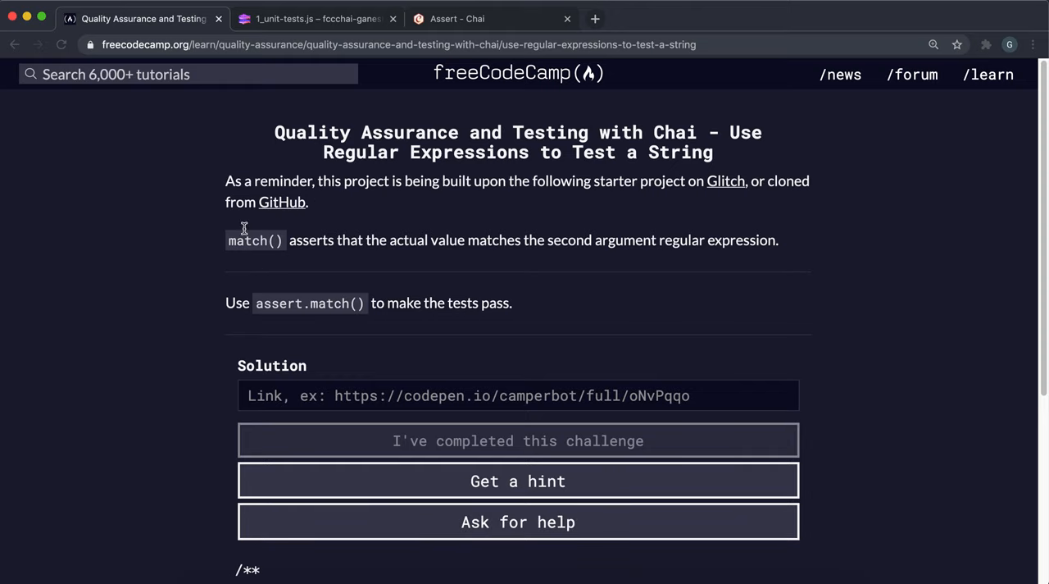
mouse_move(347, 234)
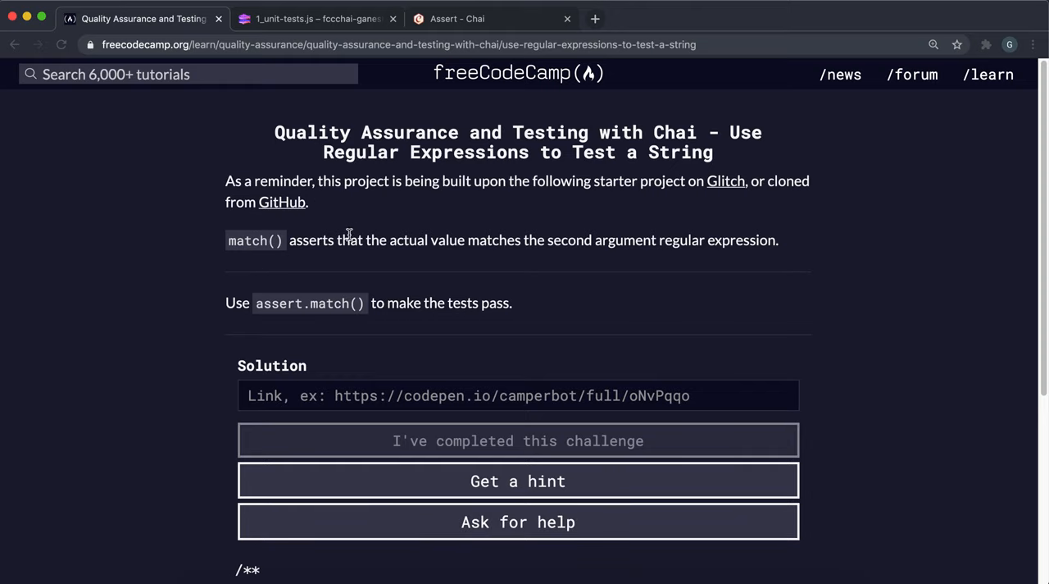
Step: Highlight the assert.match explanation, then bring up the tests.js chai project in VS Code
drag(336, 240, 590, 241)
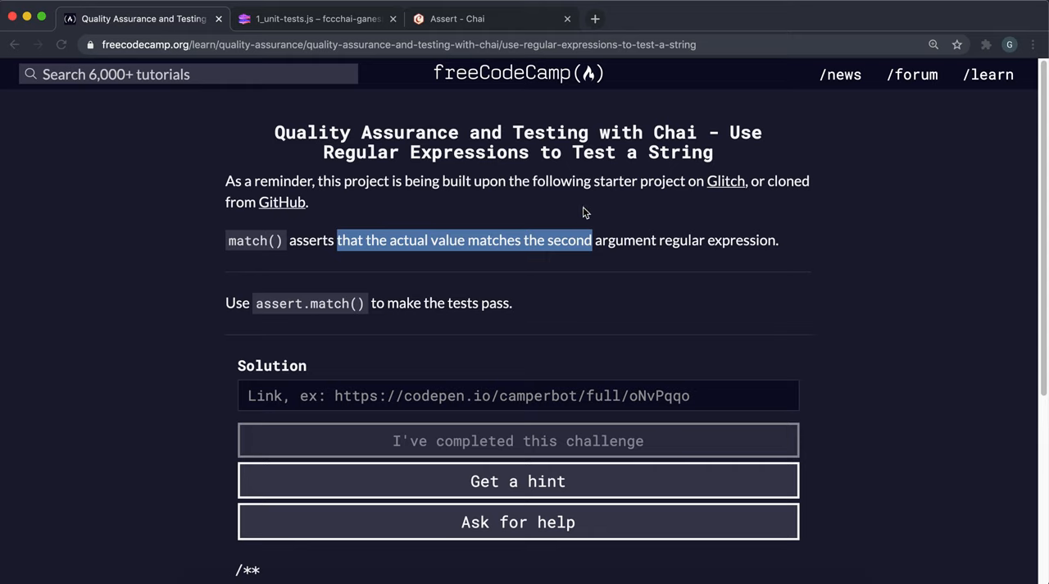
mouse_move(331, 195)
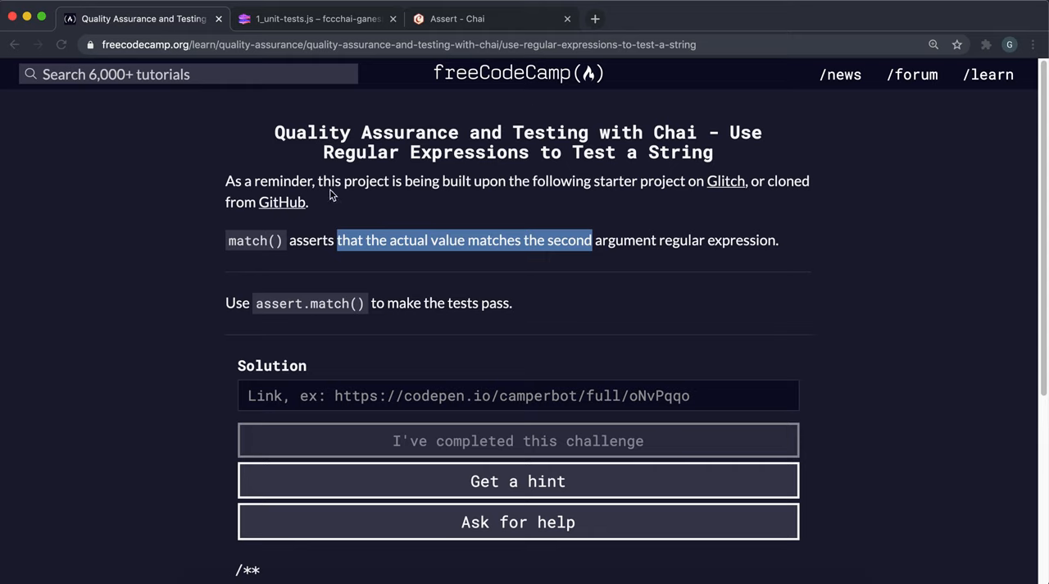
mouse_move(550, 172)
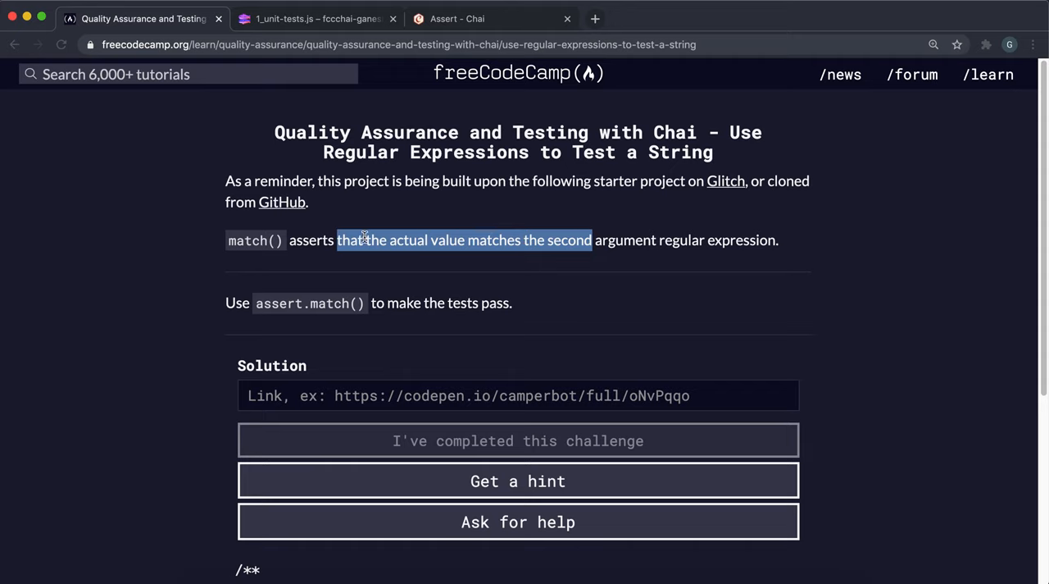
mouse_move(253, 299)
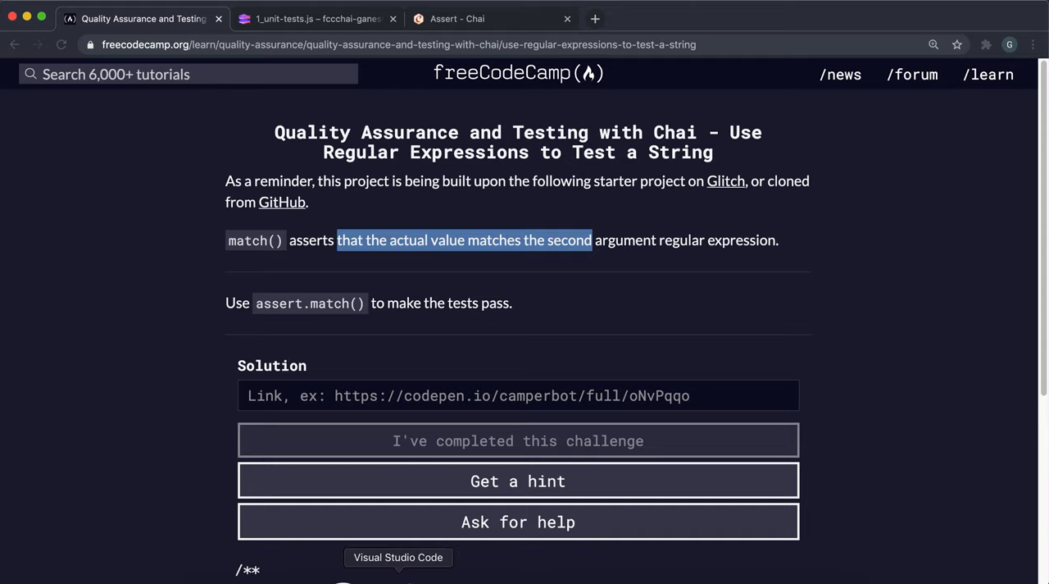
click(397, 574)
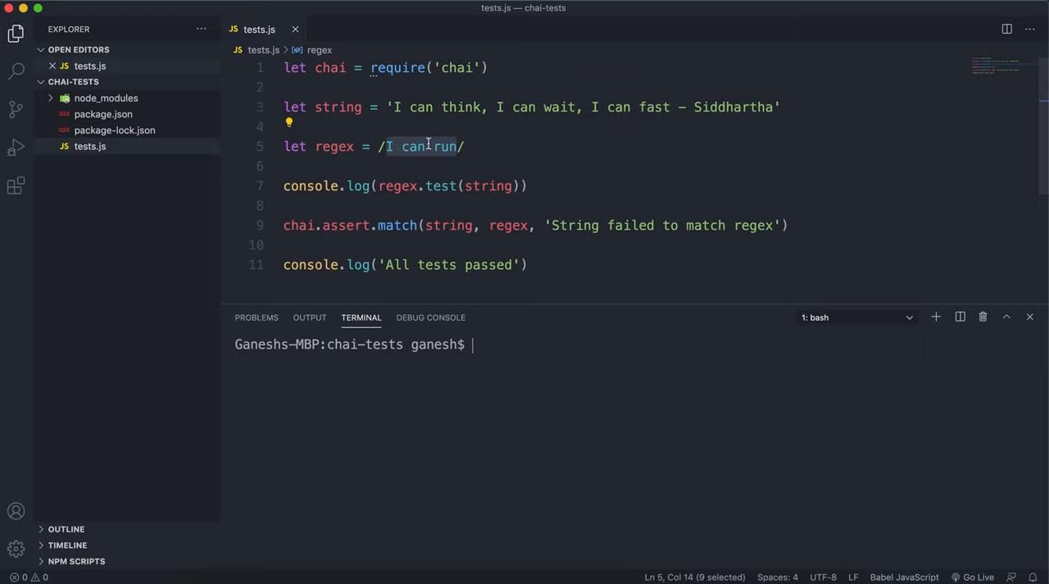
mouse_move(441, 186)
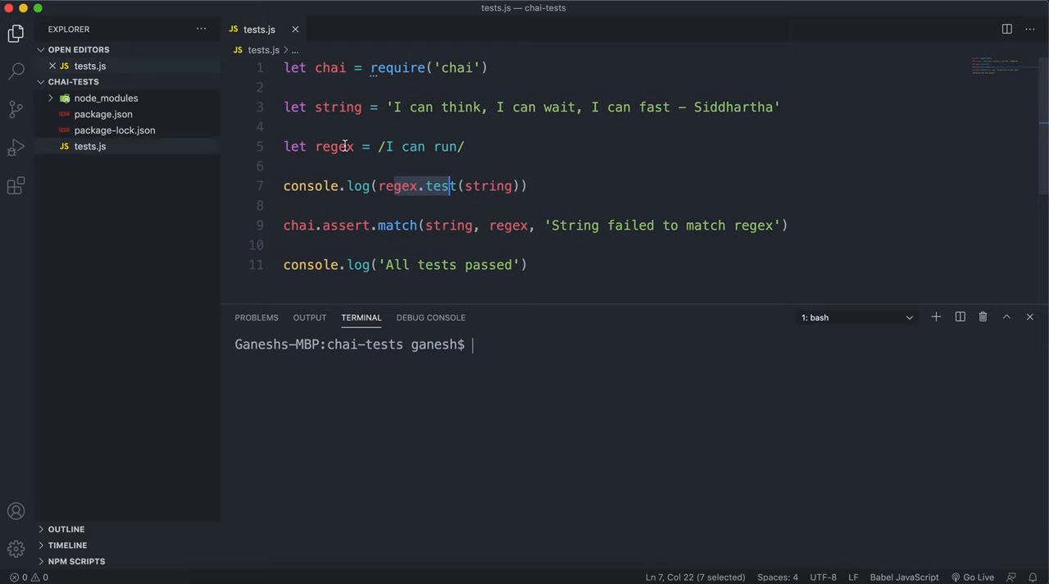
mouse_move(388, 225)
text(node tests.js)
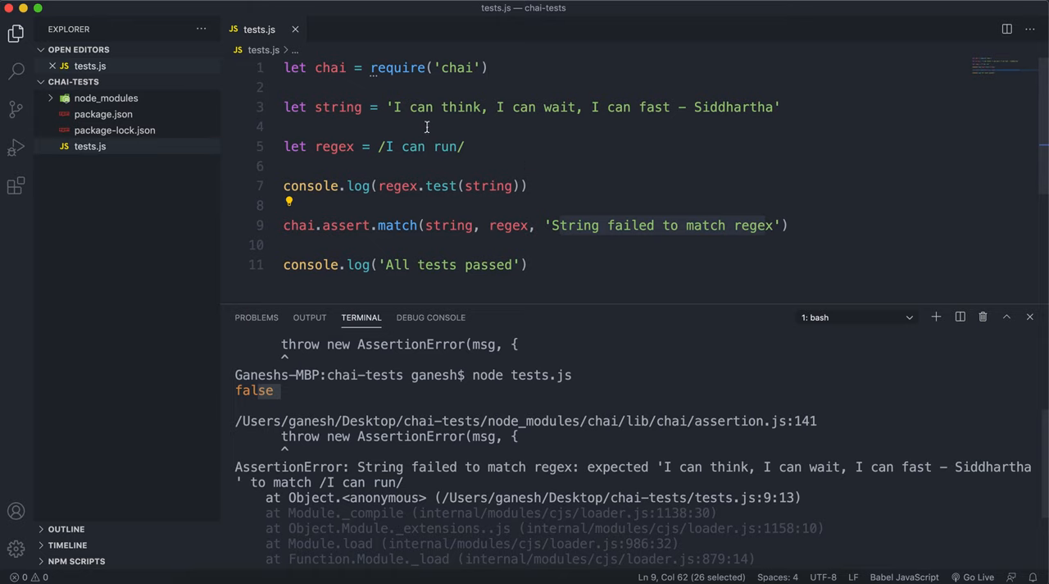
mouse_move(386, 131)
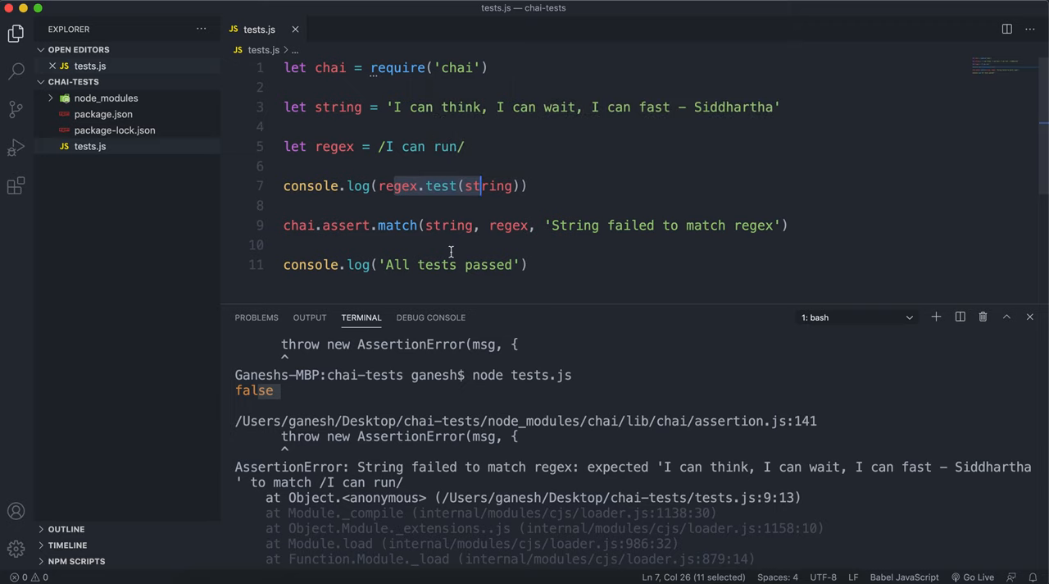
mouse_move(472, 473)
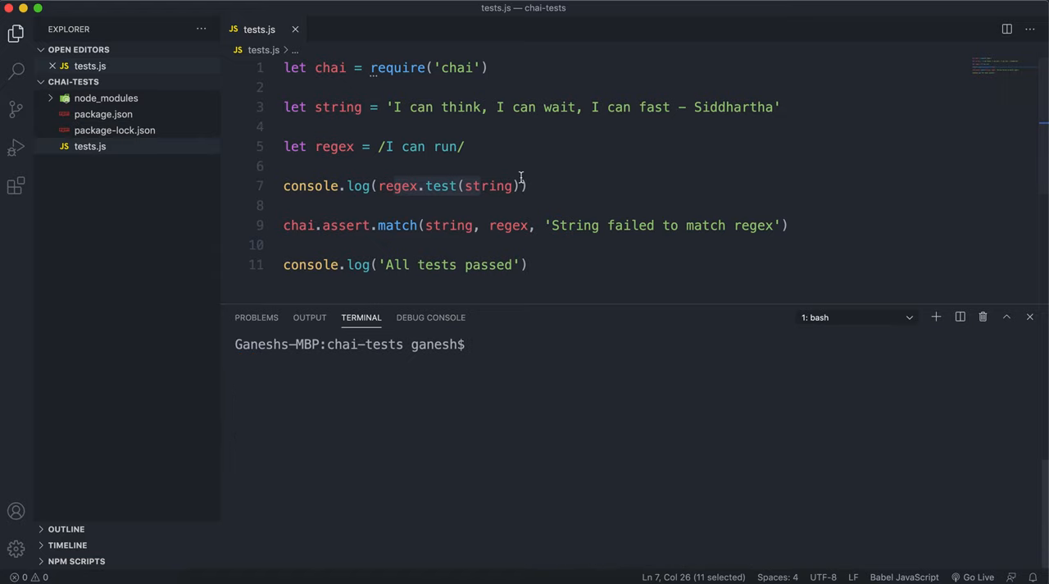
Step: Replace 'run' with 'wait' in the regex and rerun node tests.js
double_click(444, 146)
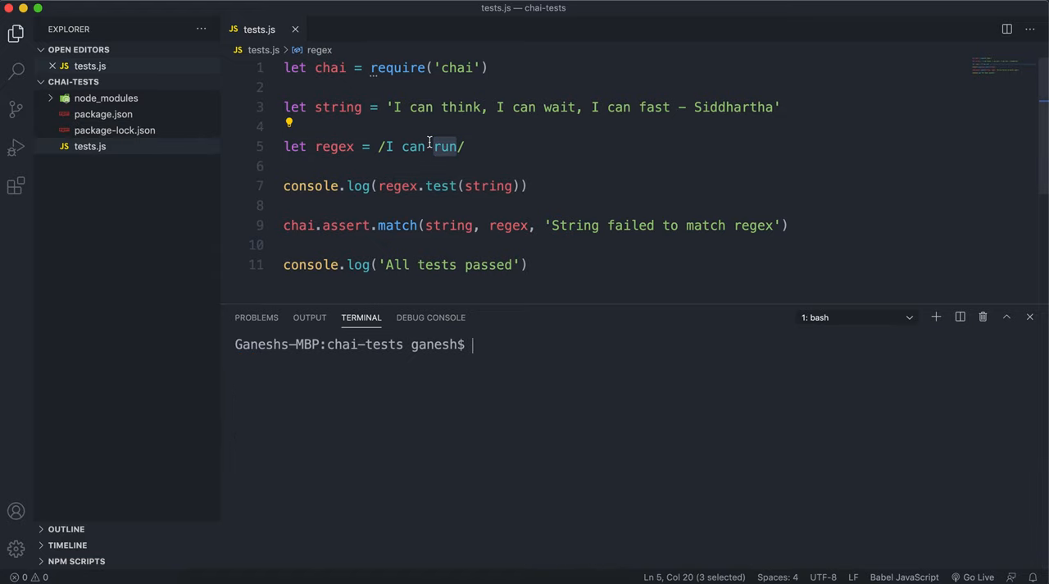
text(wa)
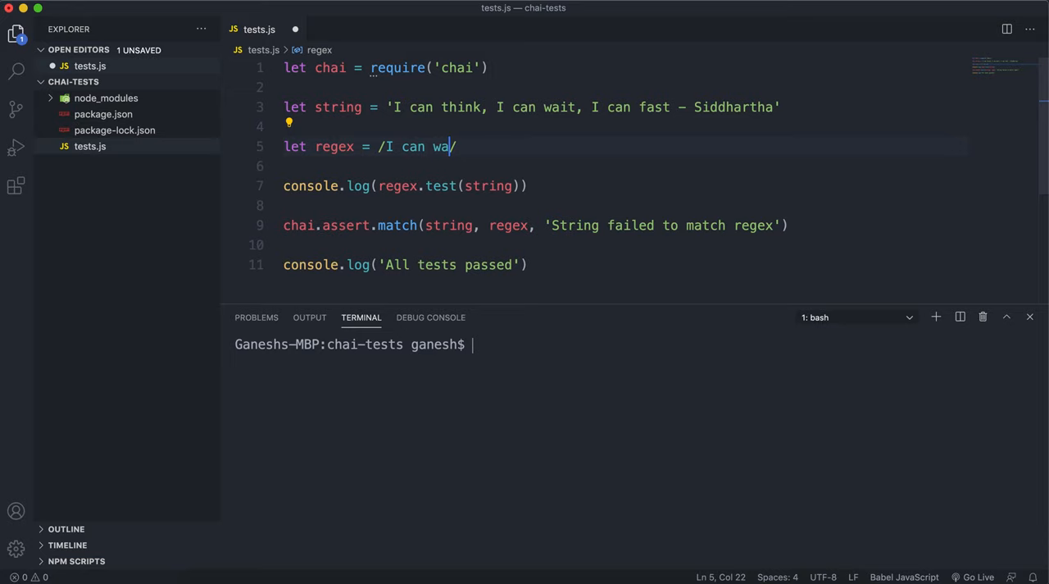
text(it)
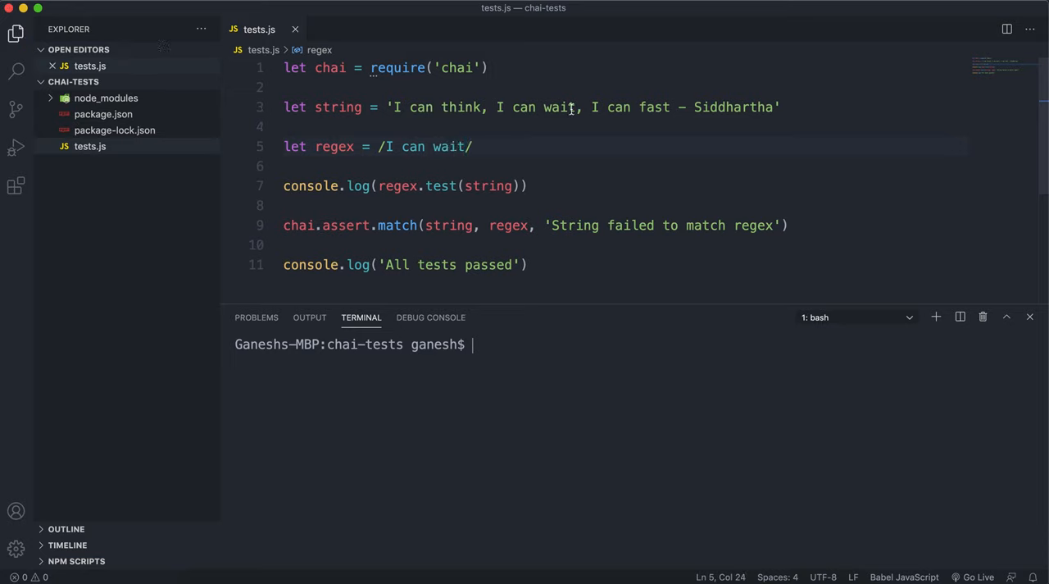
text(node tests.js)
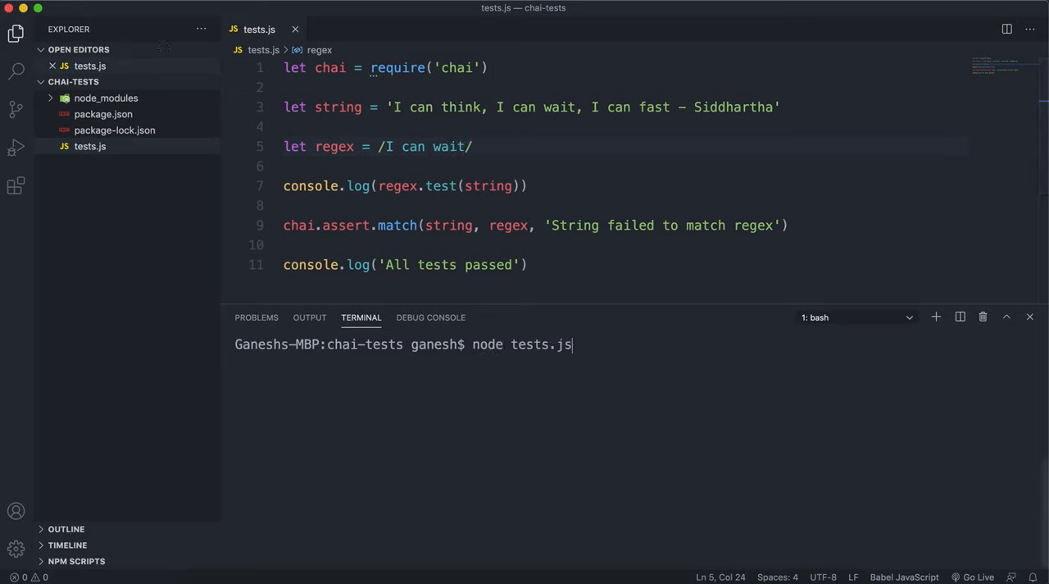
key(enter)
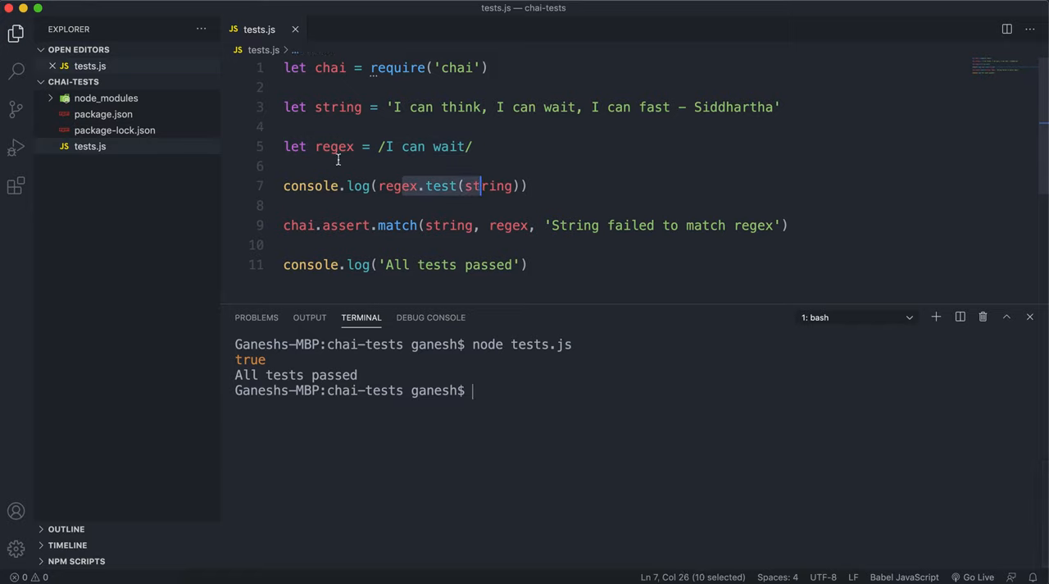
mouse_move(364, 221)
text(notM)
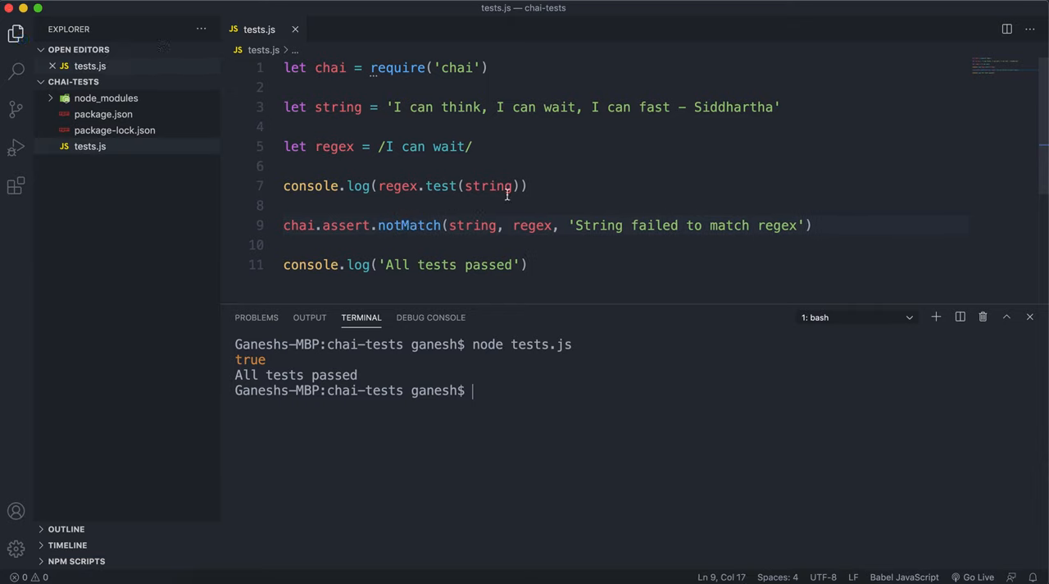
Step: Replace 'failed' with 'match', restore the regex to /I can run/, and enter node tests.js
double_click(653, 225)
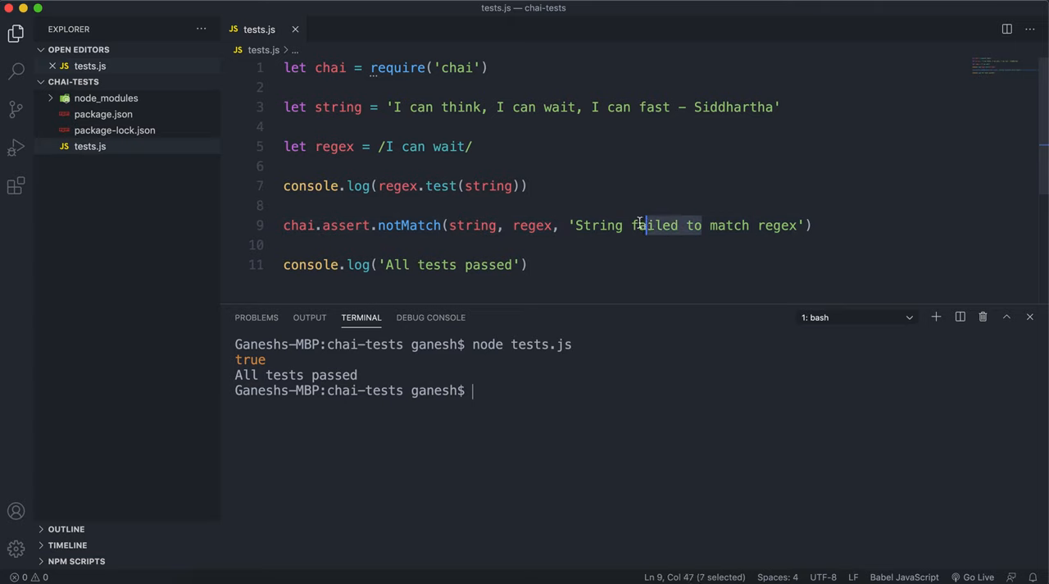
text(match)
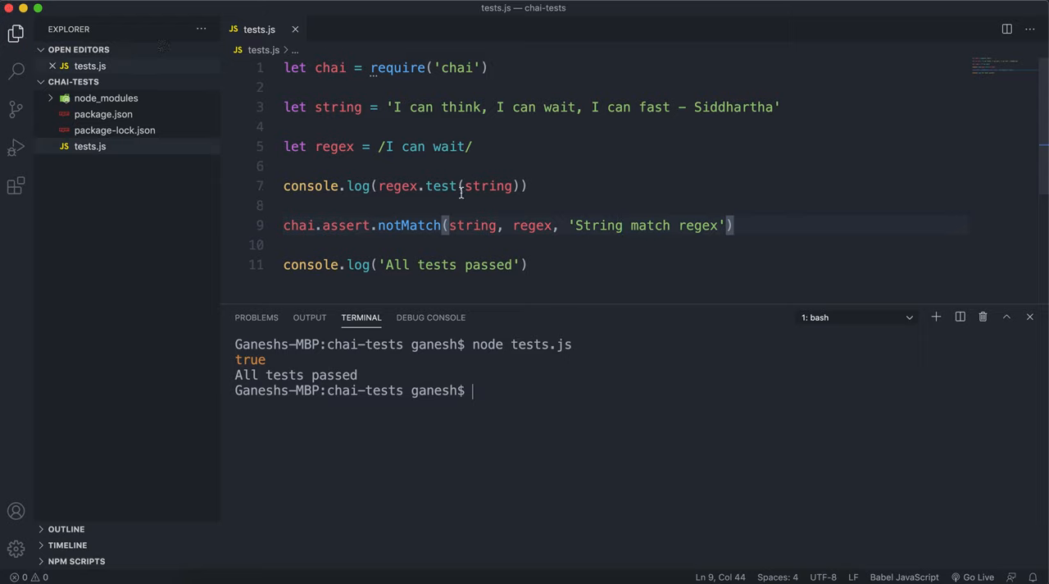
mouse_move(396, 225)
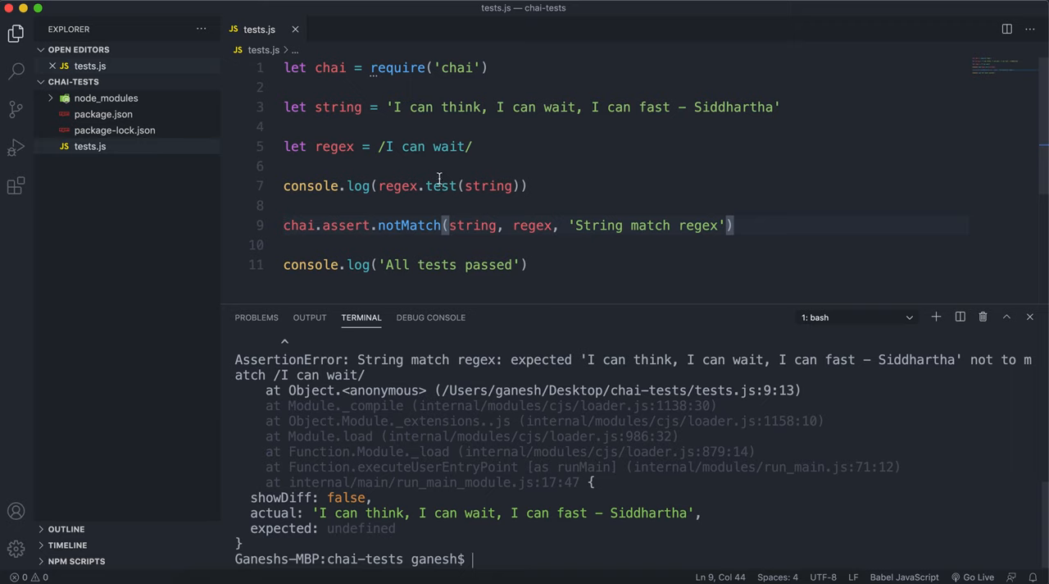
mouse_move(443, 168)
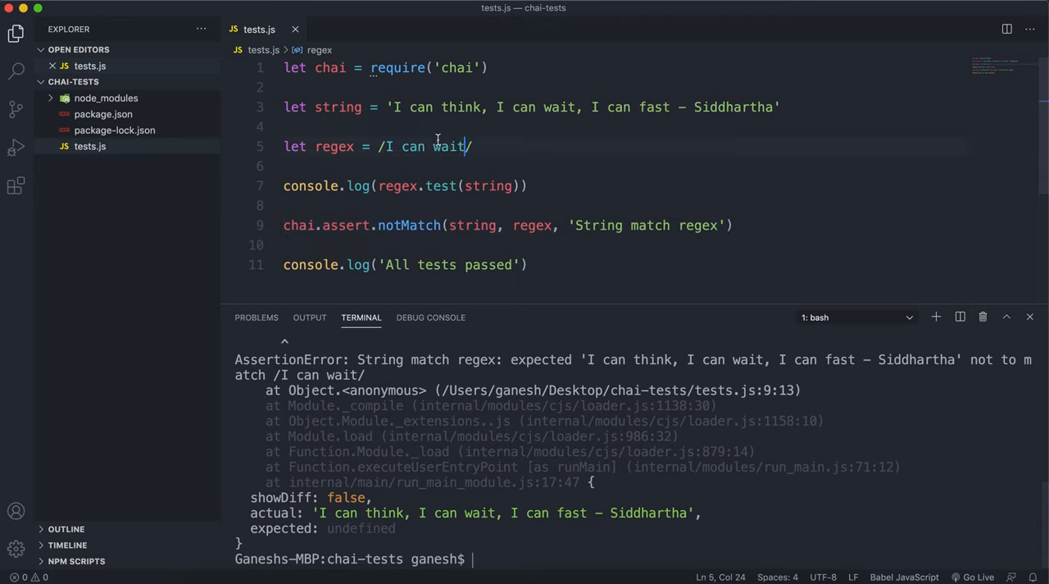
text(run)
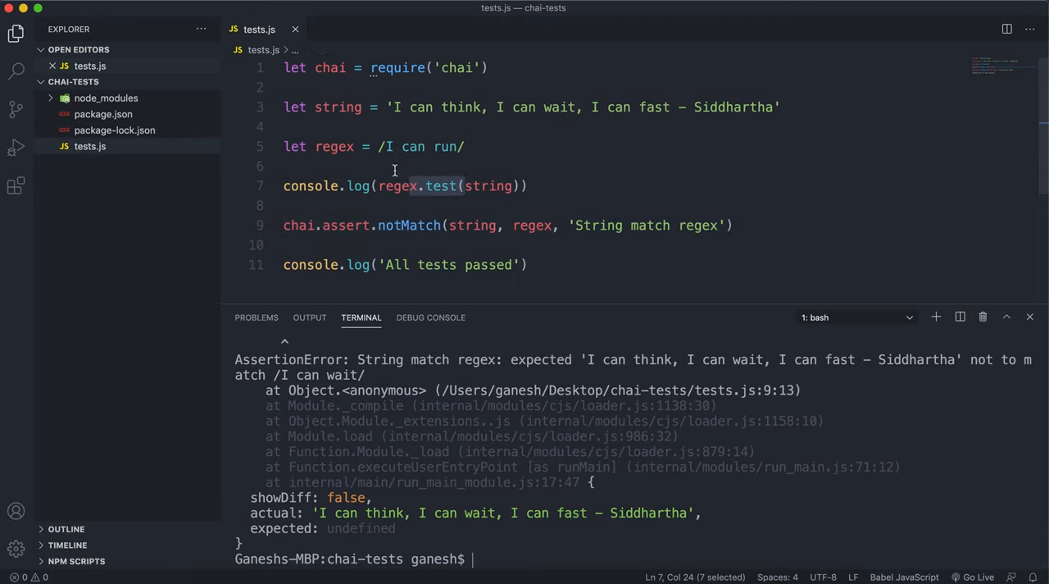
text(node tests.js)
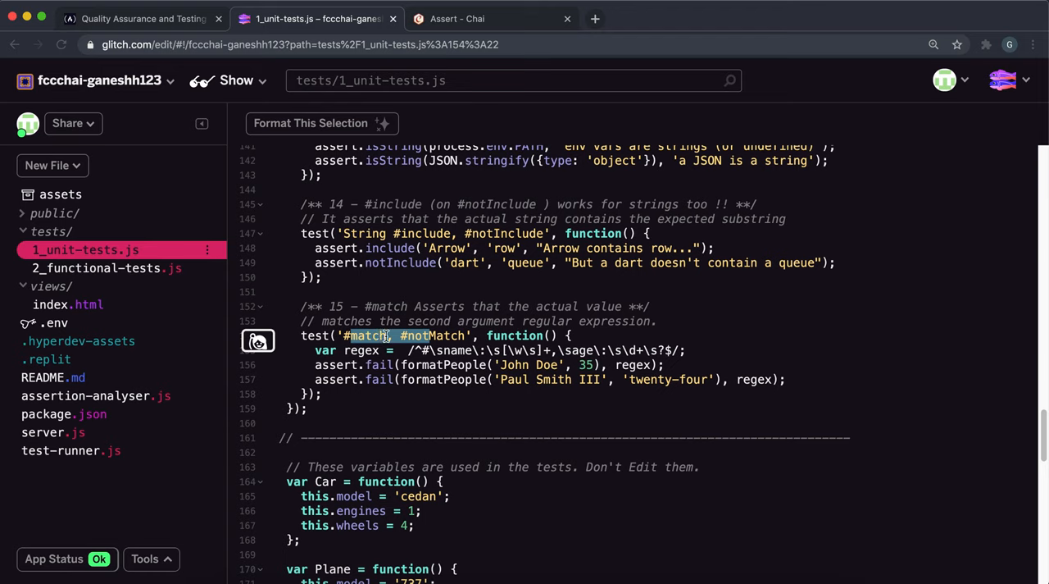
mouse_move(429, 332)
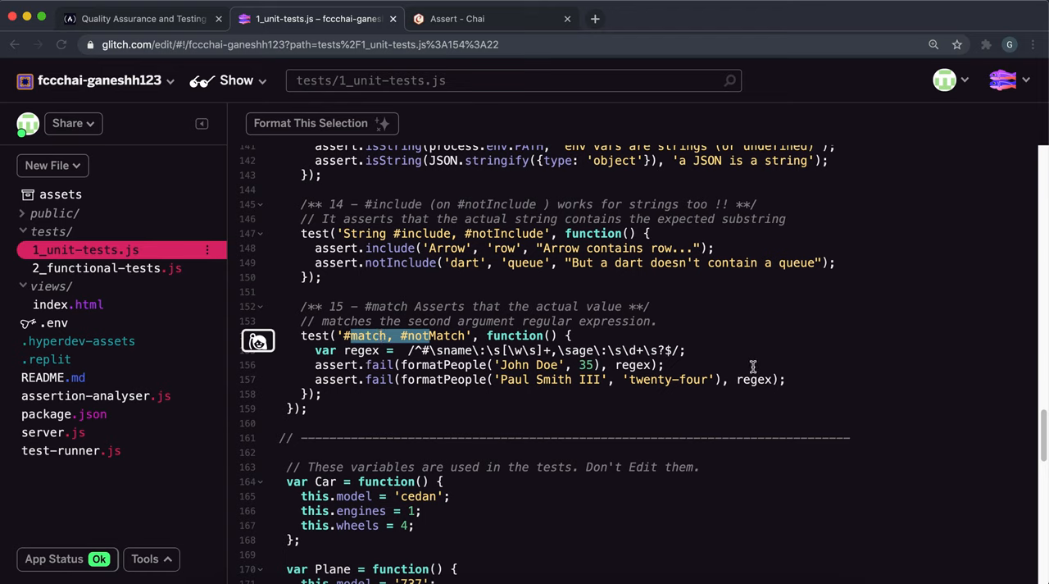
Step: Scroll down 1_unit-tests.js to the #match, #notMatch test and formatPeople helper
scroll(down, 3)
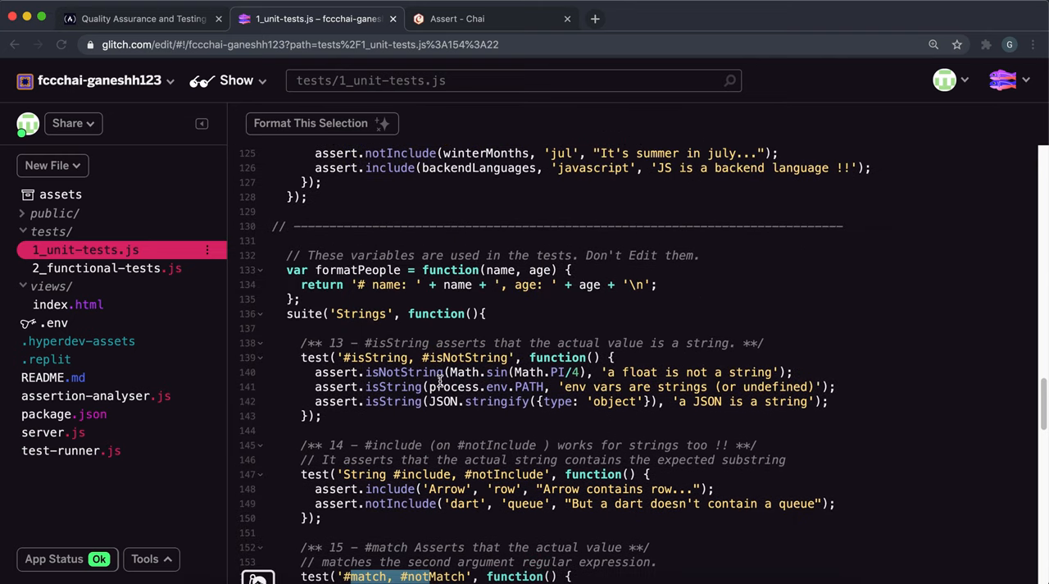
scroll(down, 3)
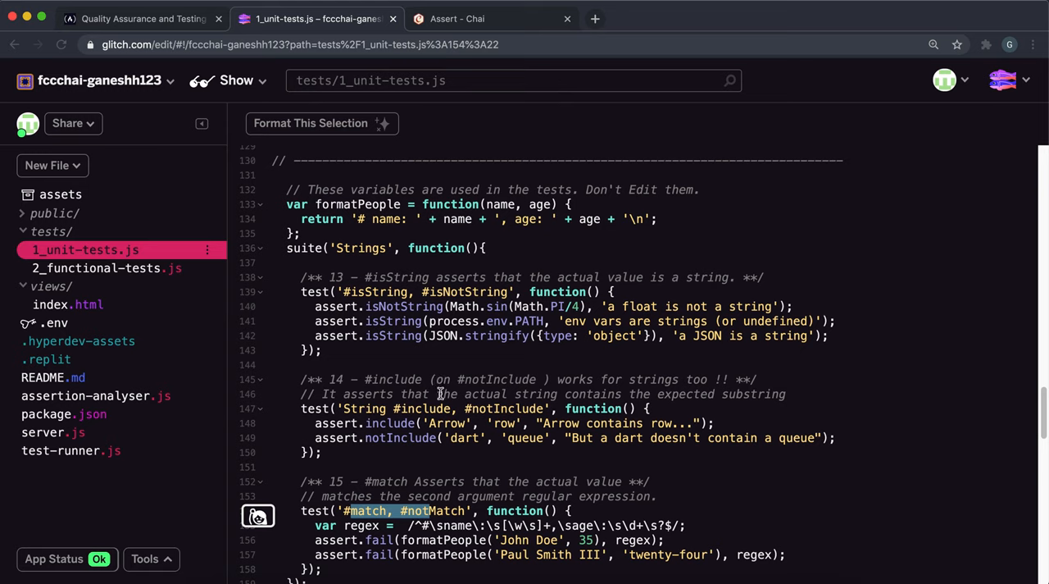
mouse_move(482, 218)
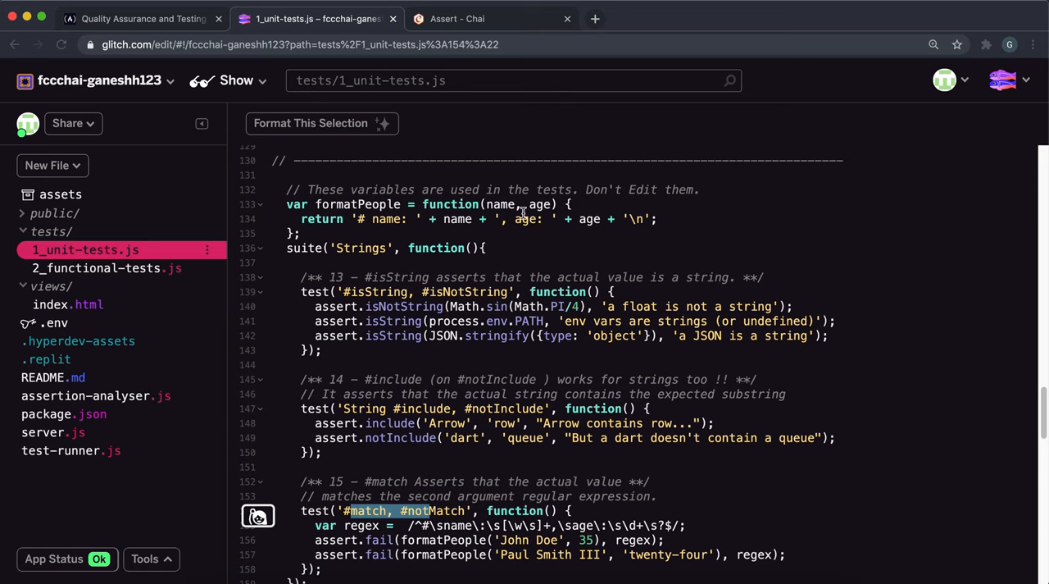
mouse_move(492, 500)
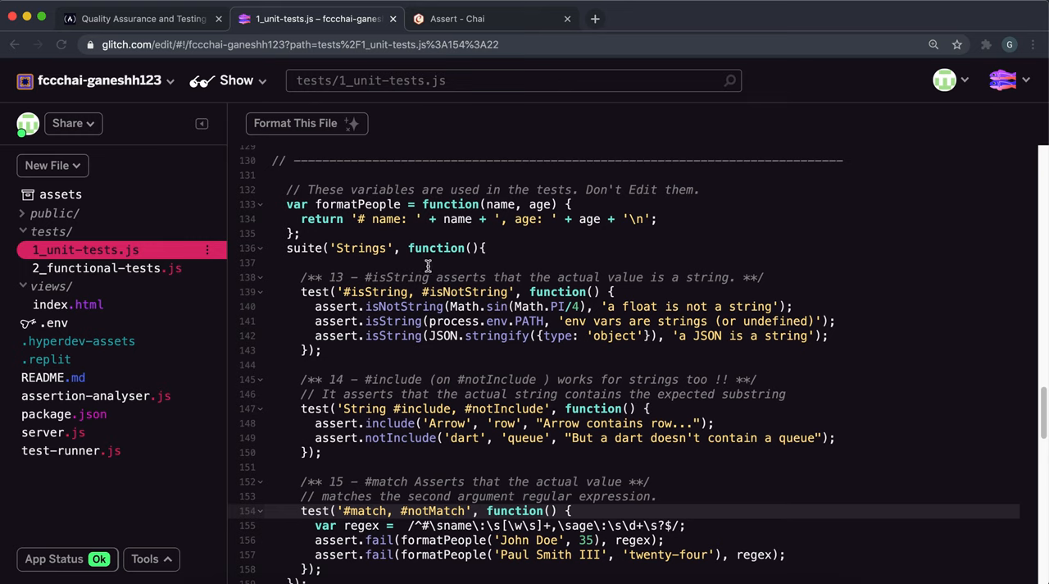
mouse_move(508, 542)
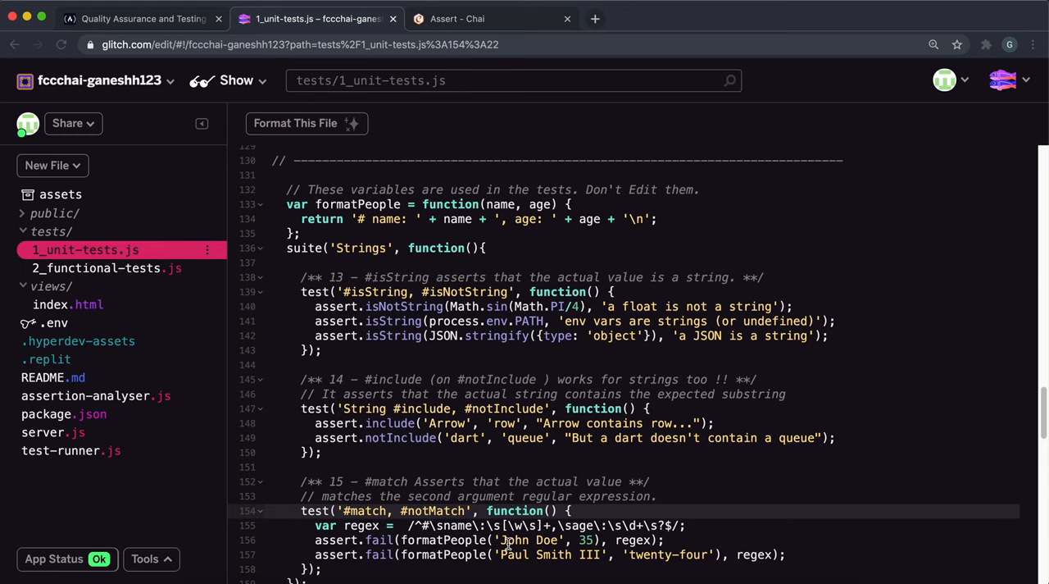
mouse_move(587, 554)
text(match)
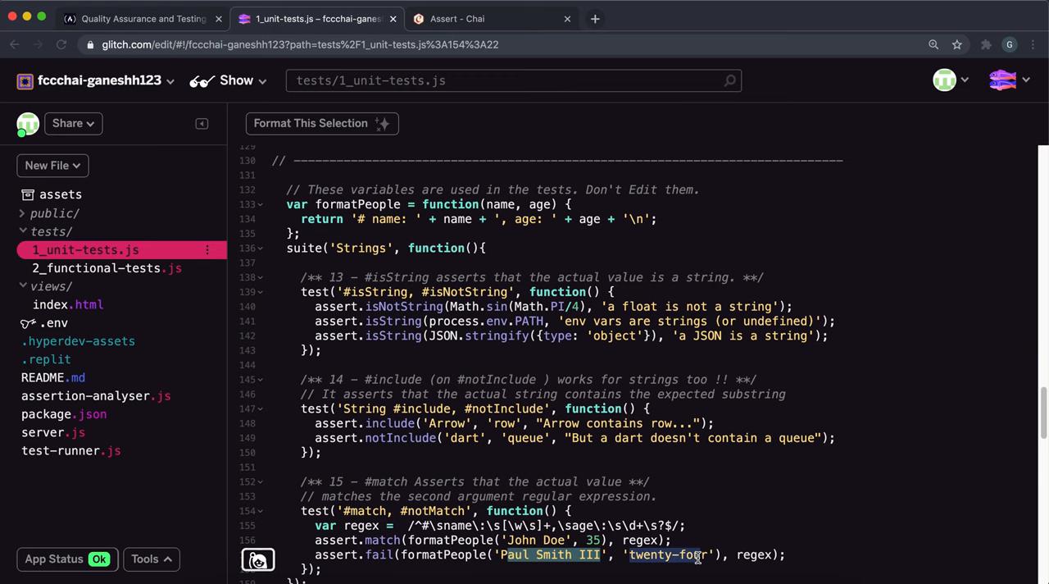
Step: Make the Paul Smith III check use assert.notMatch, then return to the freeCodeCamp challenge
double_click(670, 554)
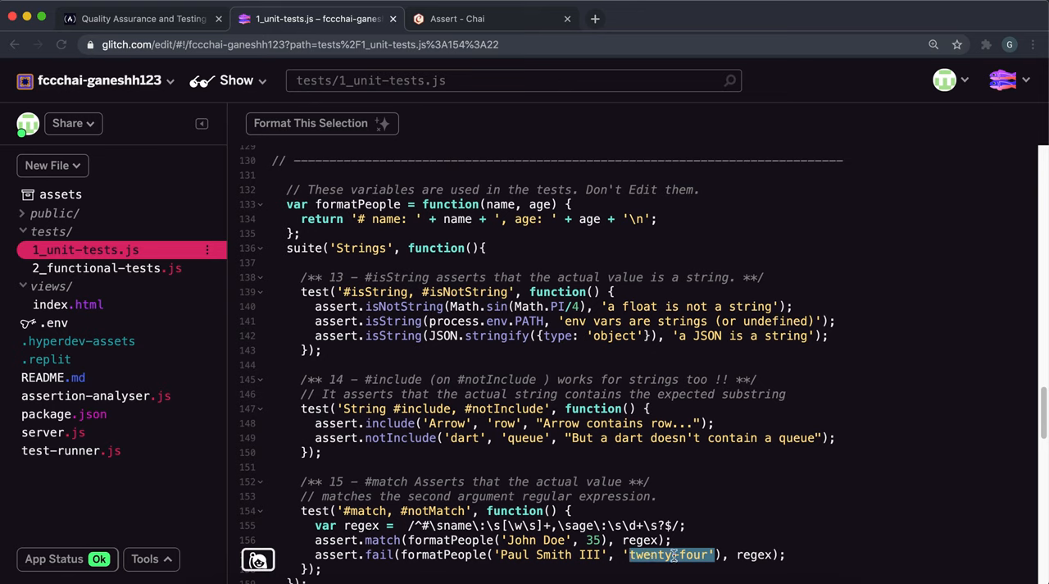
double_click(380, 554)
text(notMatch)
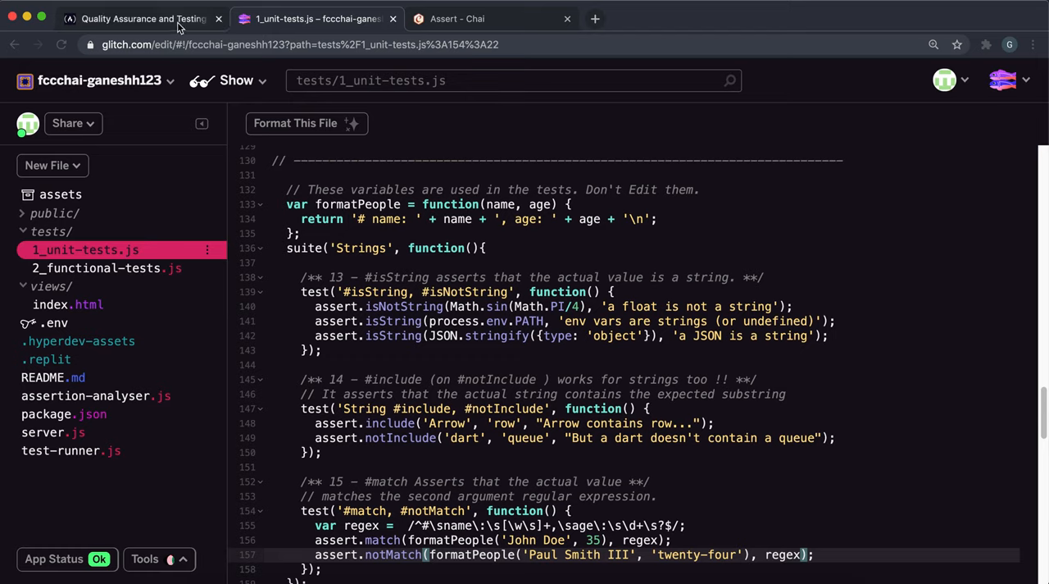
click(141, 18)
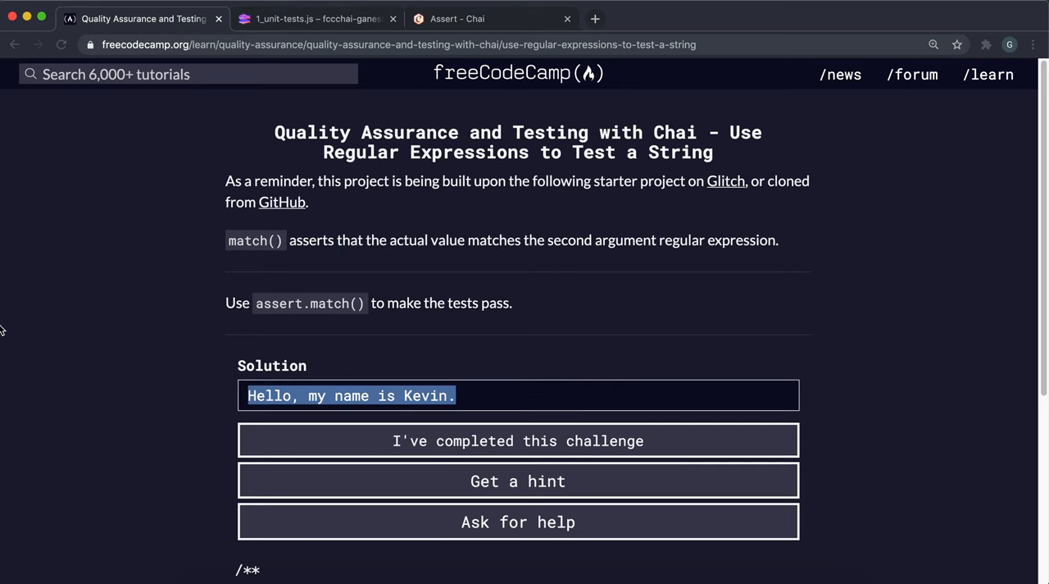
Step: Submit the Glitch live app URL as the solution and pass the challenge
click(315, 18)
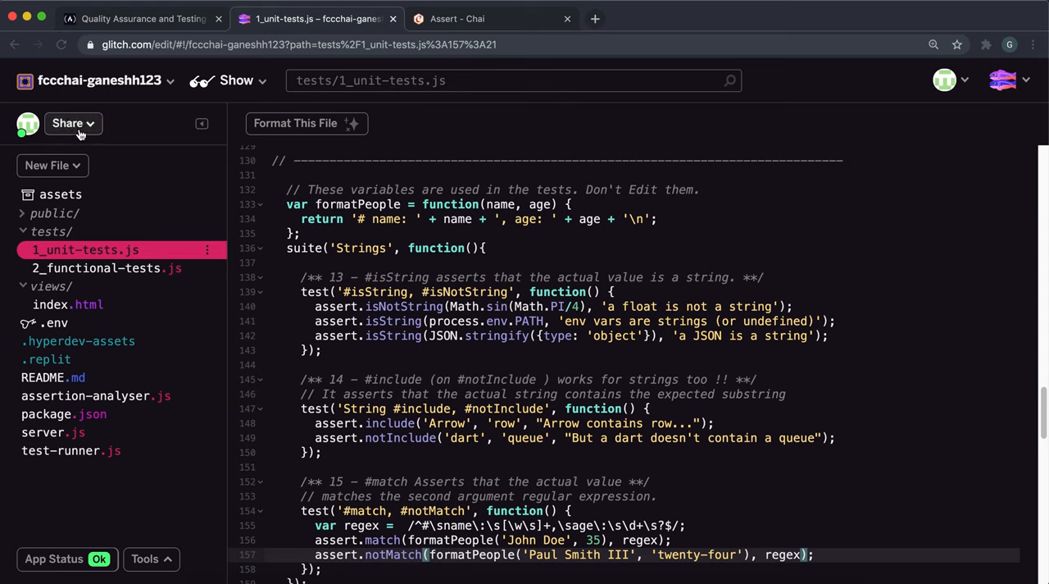
click(73, 123)
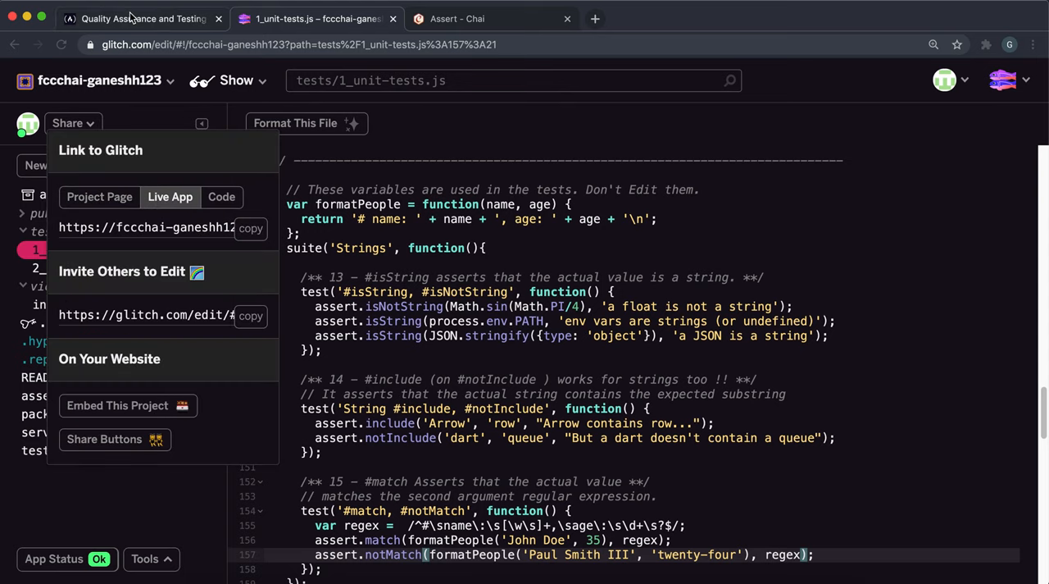
click(139, 18)
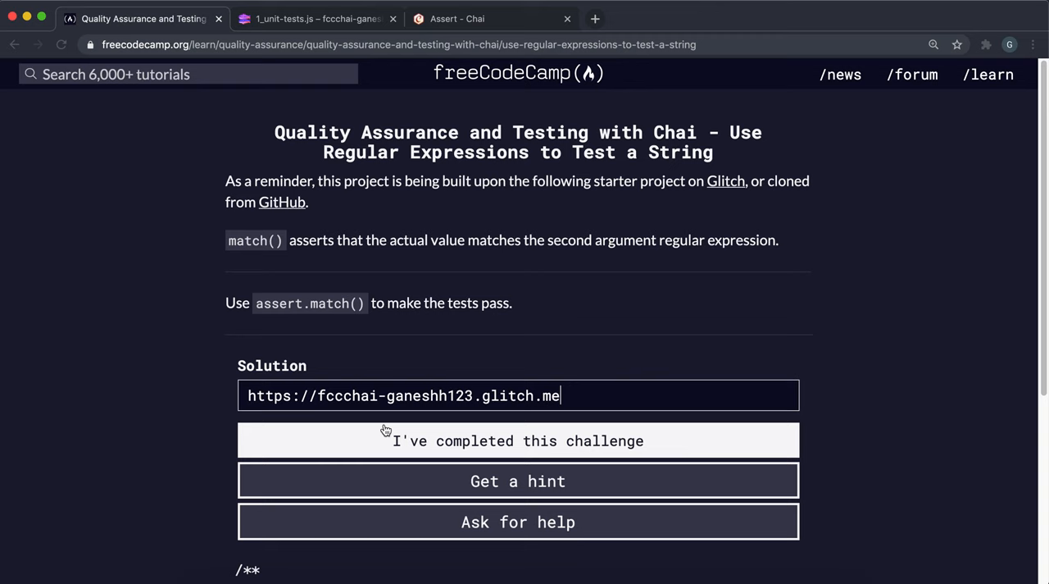
click(518, 440)
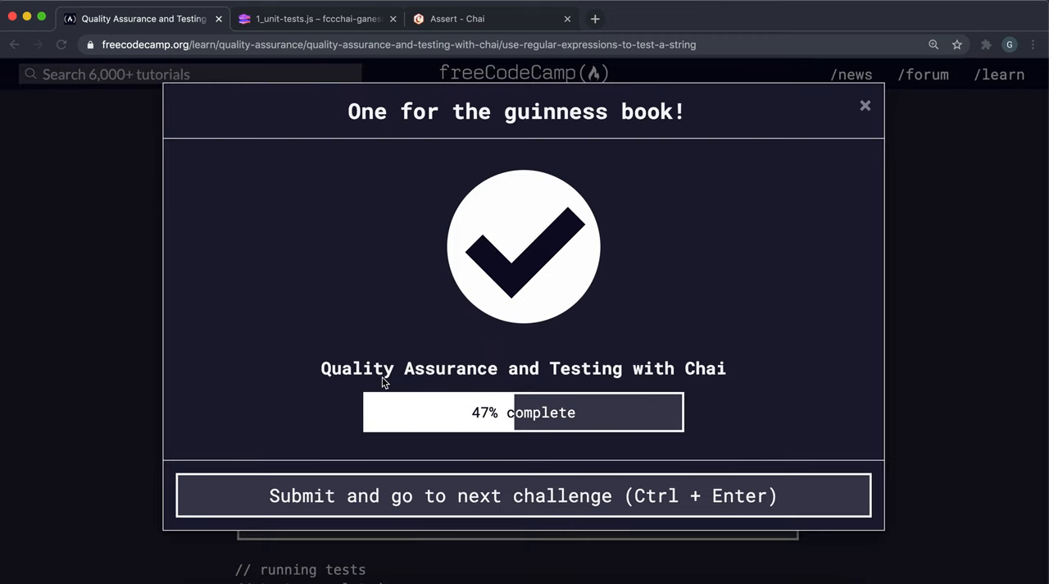
click(315, 18)
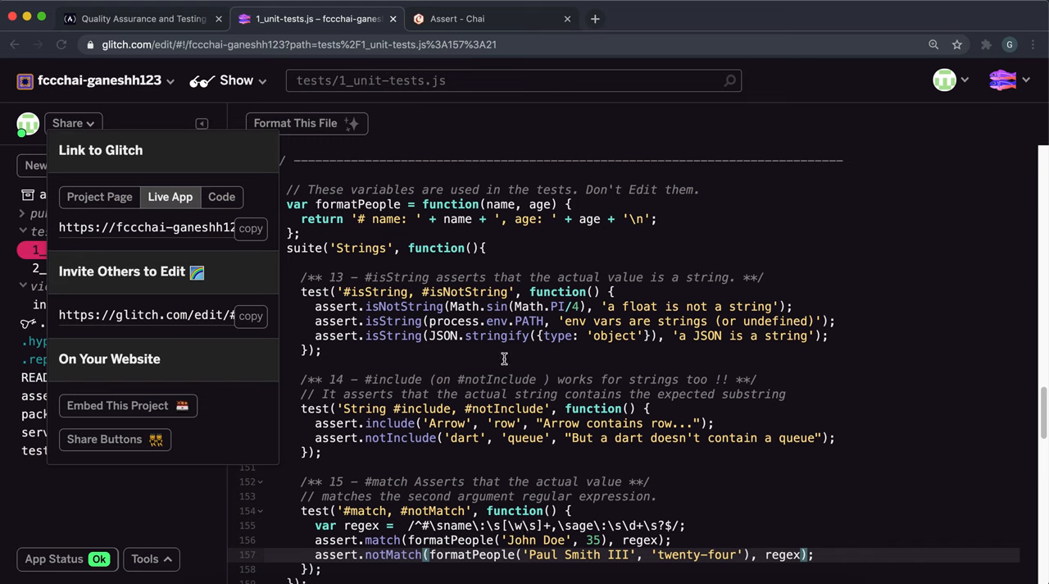
mouse_move(514, 520)
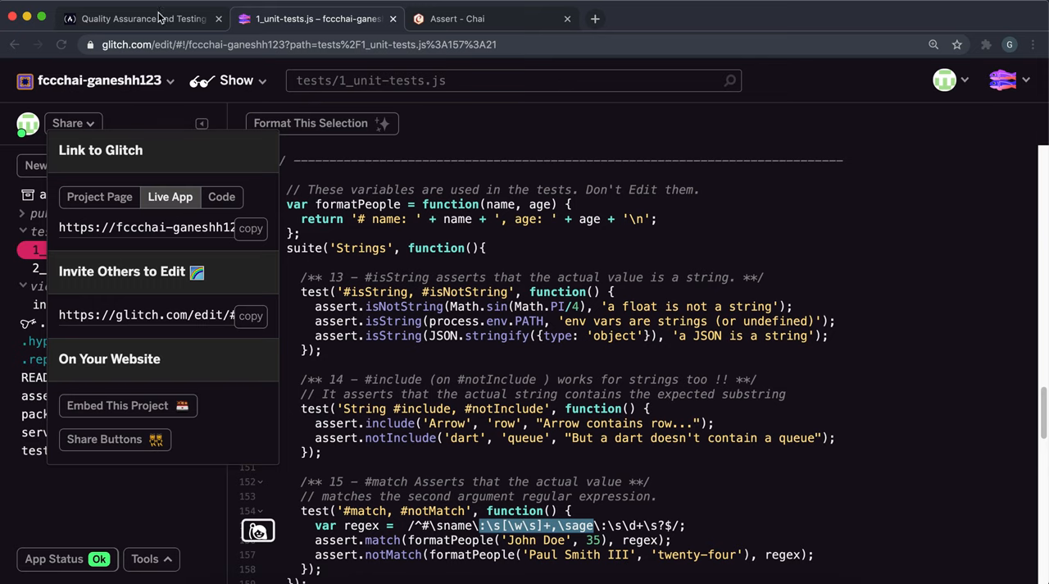
click(143, 18)
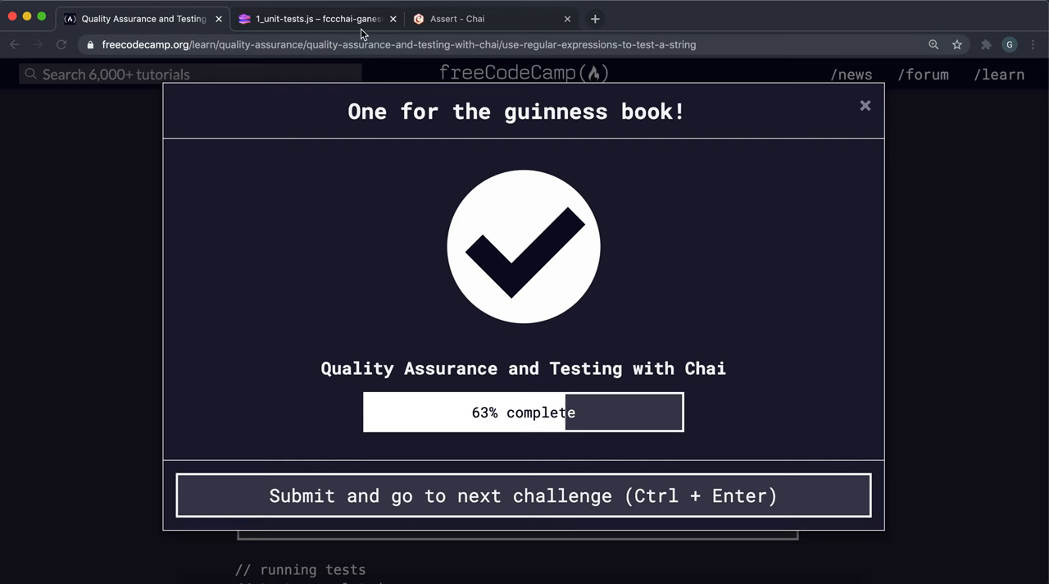
mouse_move(480, 389)
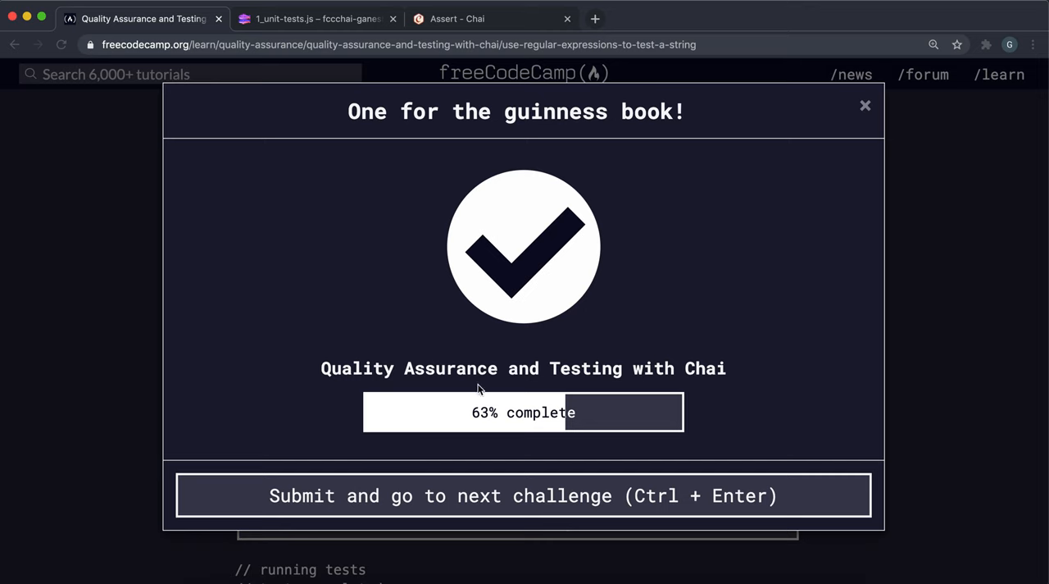